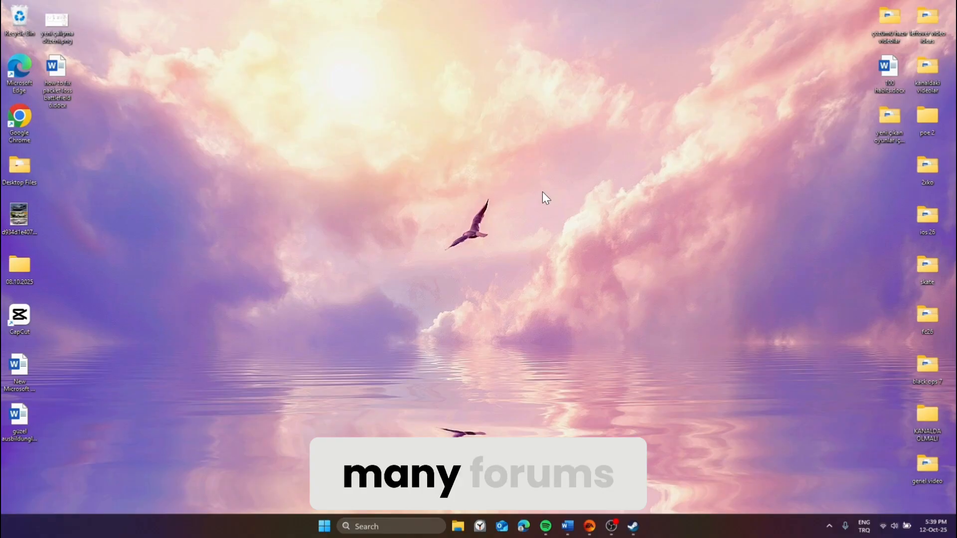
# - Create a new blank text document on the desktop with the default name
pyautogui.rightClick(543, 198)
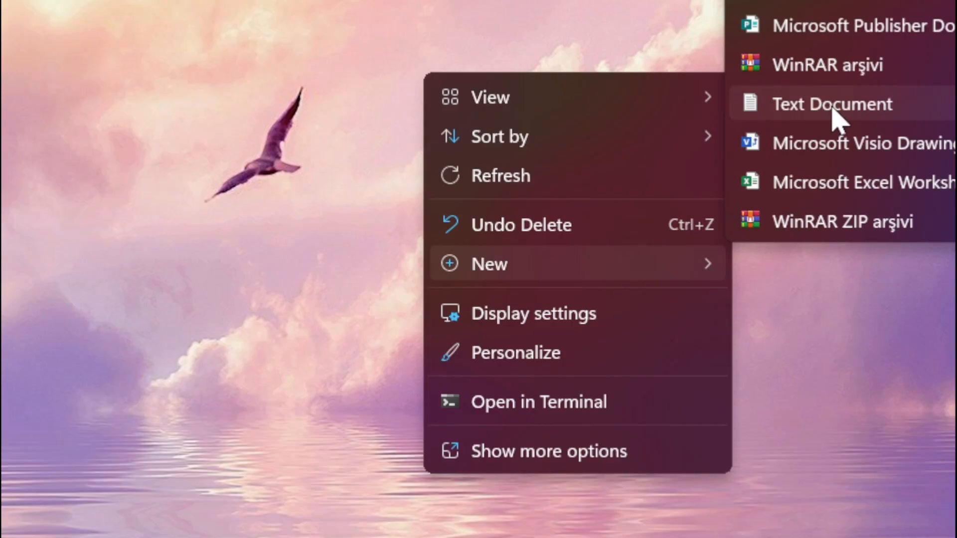
pyautogui.click(830, 104)
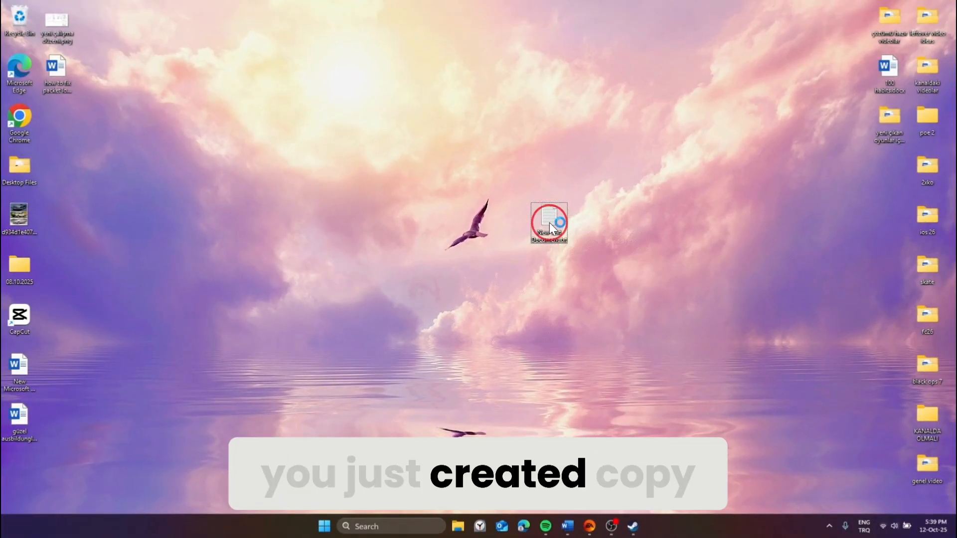
# - Paste the Thread processor-count and priority settings into the new document in Notepad
pyautogui.doubleClick(548, 223)
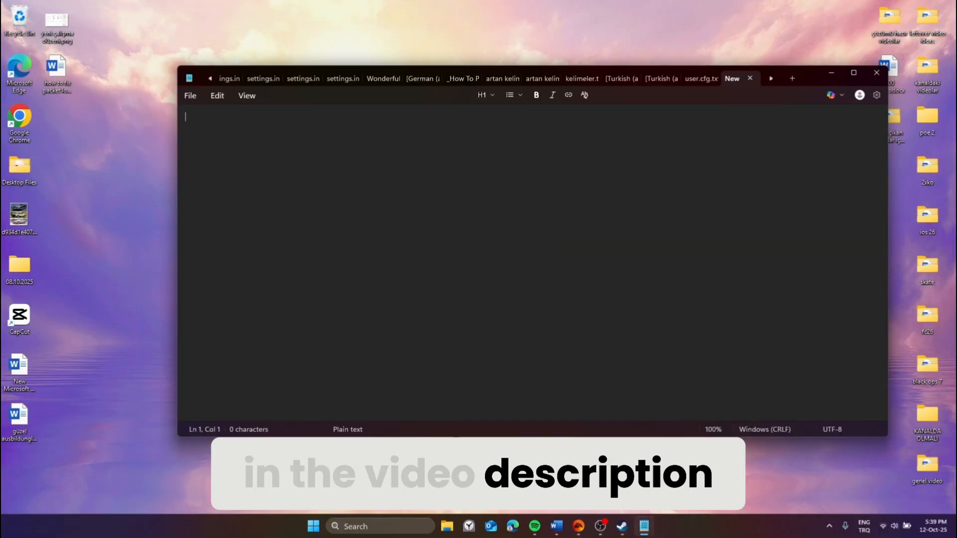
pyautogui.press('ctrl+v')
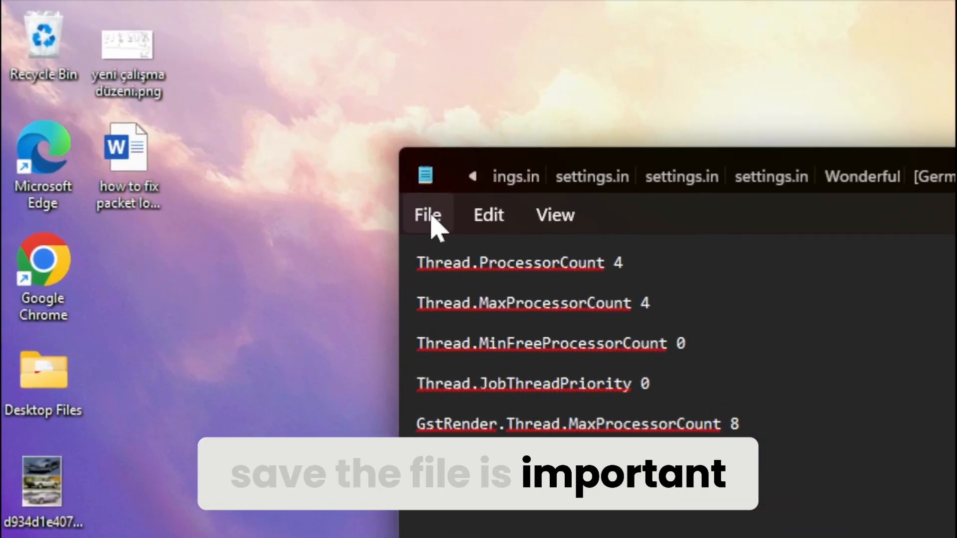
# - Save the settings to the desktop as user.cfg with file type All files (*.*)
pyautogui.click(427, 215)
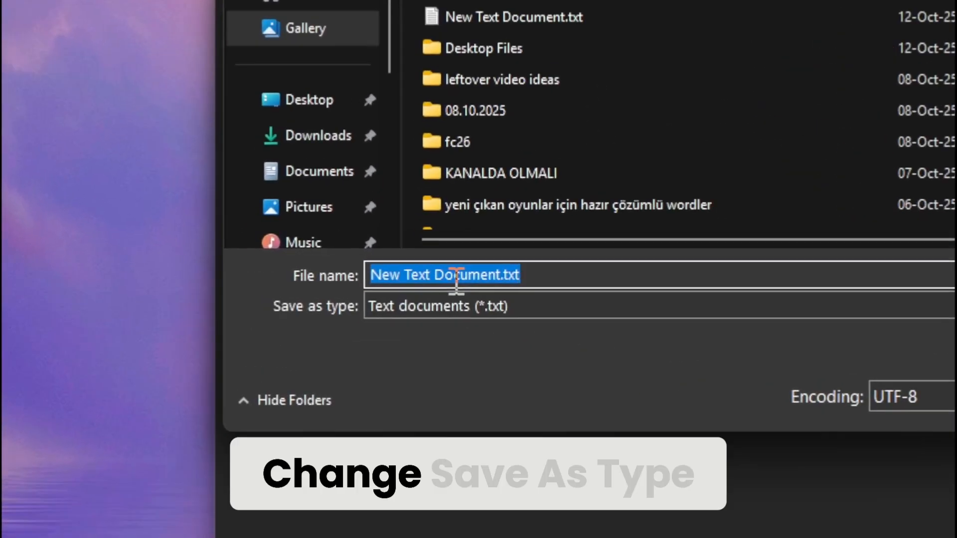
pyautogui.write('user')
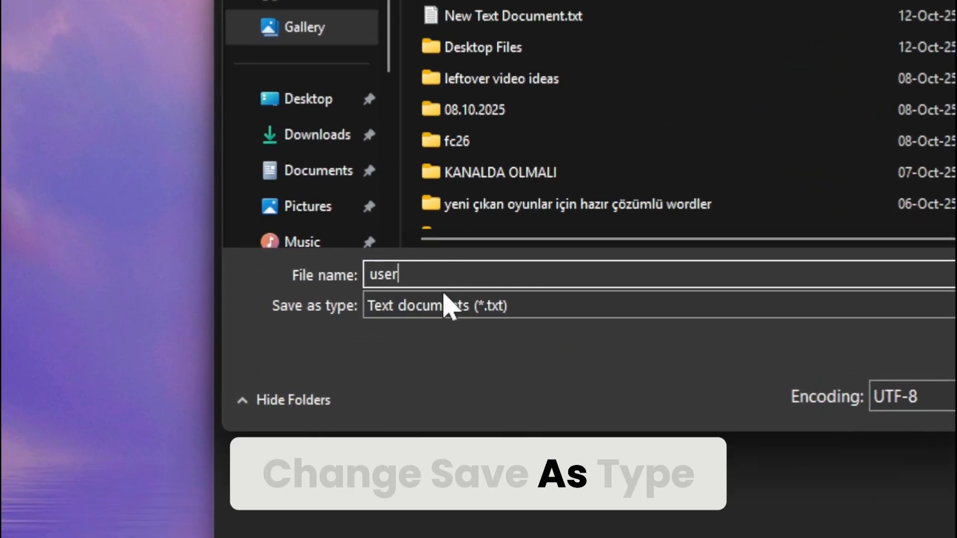
pyautogui.click(435, 305)
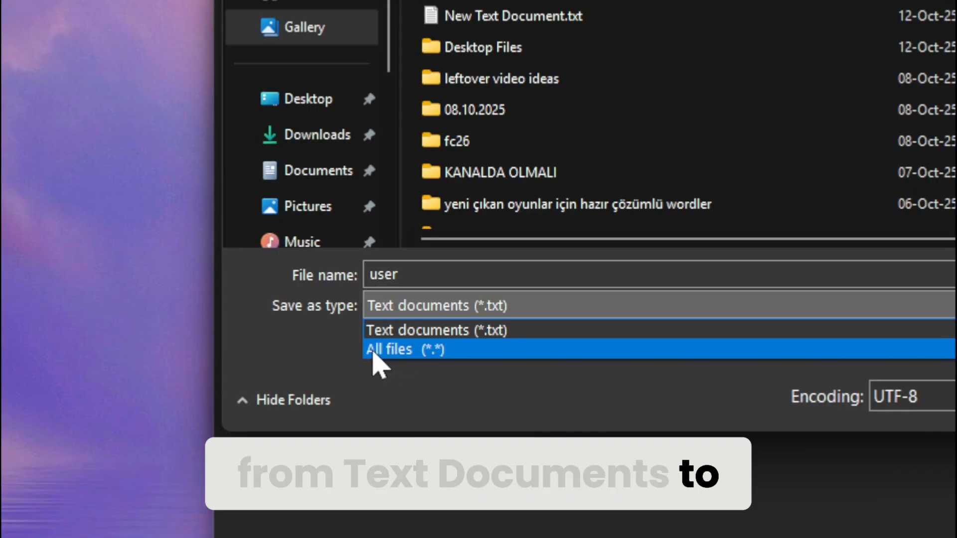
pyautogui.click(405, 348)
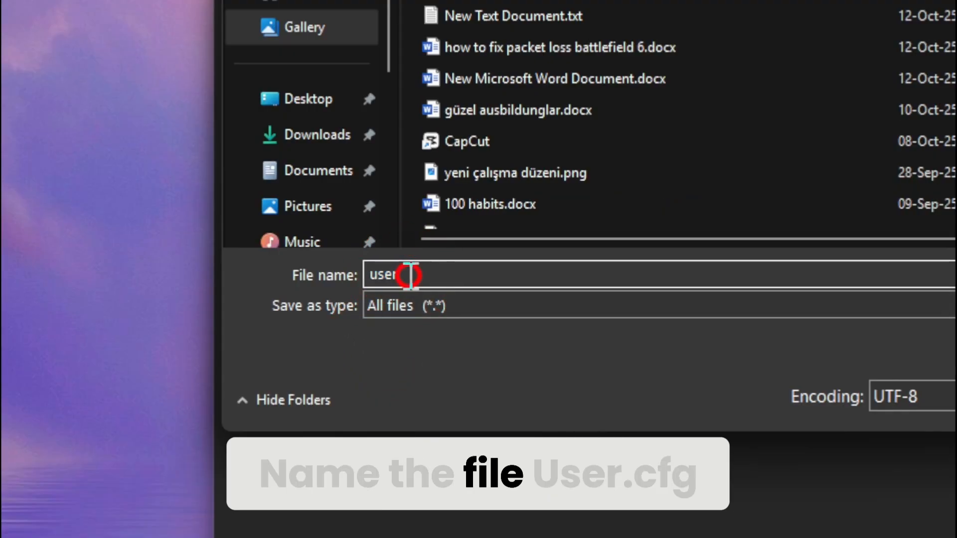
pyautogui.write('.c')
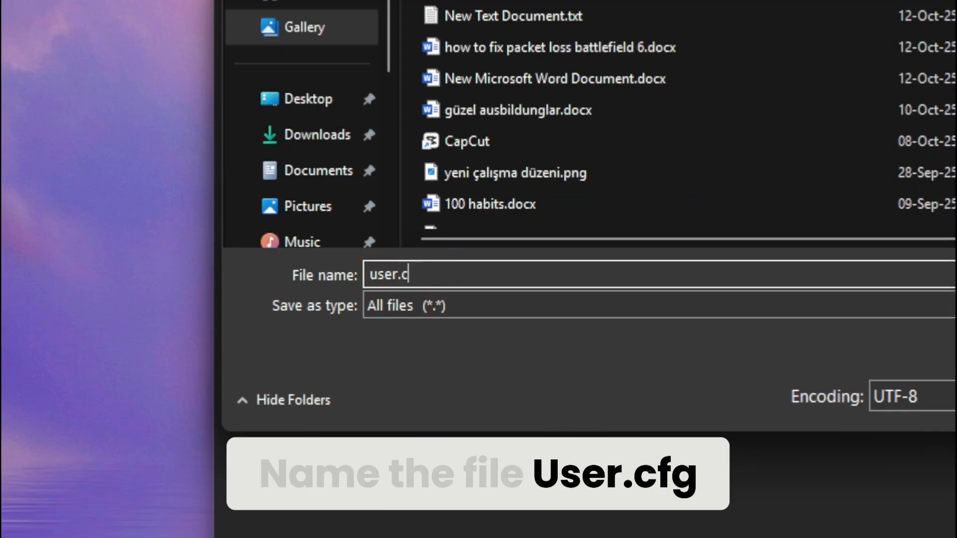
pyautogui.write('fg')
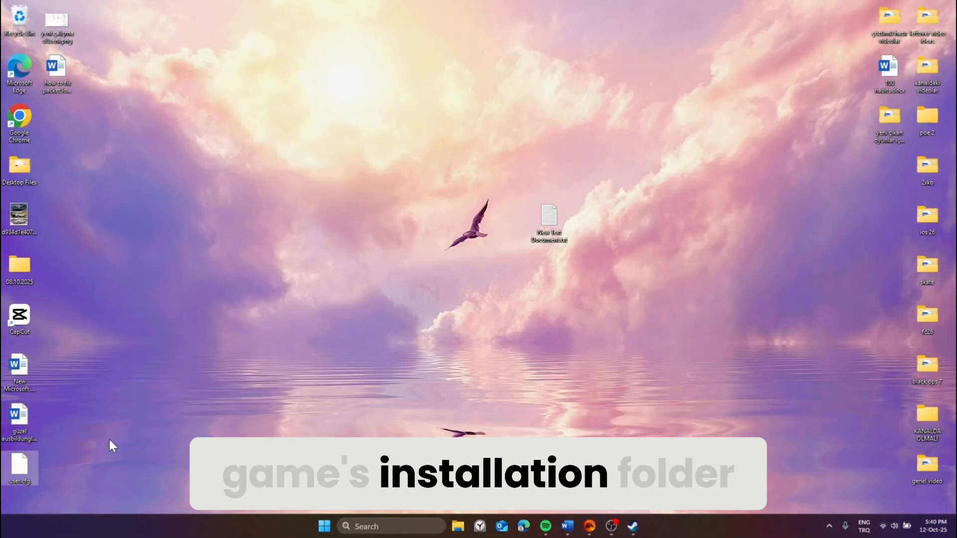
# - Drag user.cfg from the desktop edge toward the centre of the desktop
pyautogui.moveTo(20, 466); pyautogui.dragTo(586, 268)
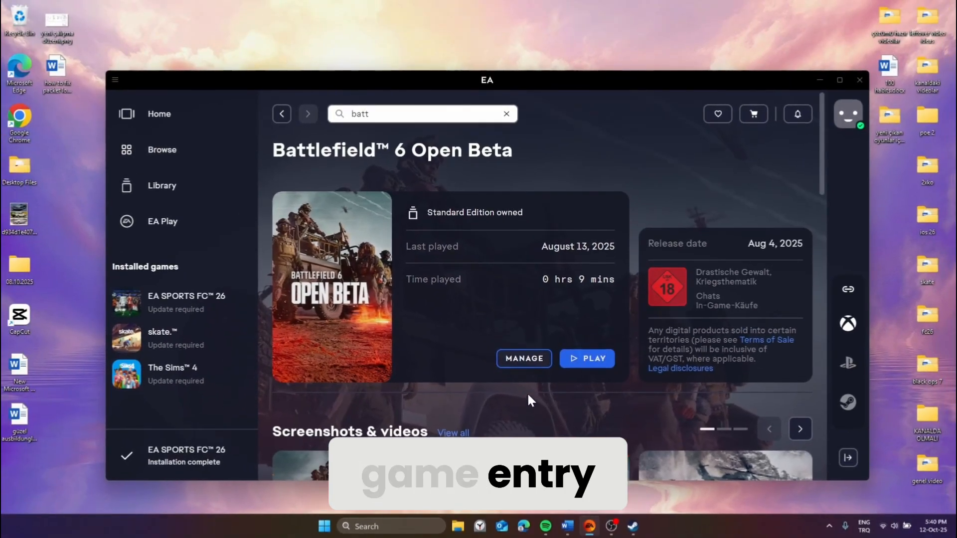
# - Open the Battlefield 6 Event install folder via Manage > View properties > Open Folder
pyautogui.click(523, 358)
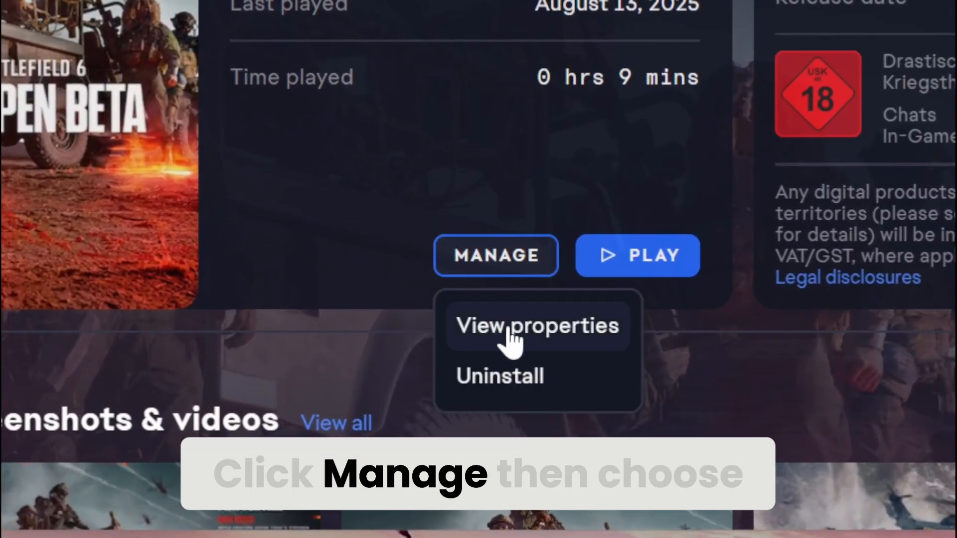
pyautogui.click(536, 326)
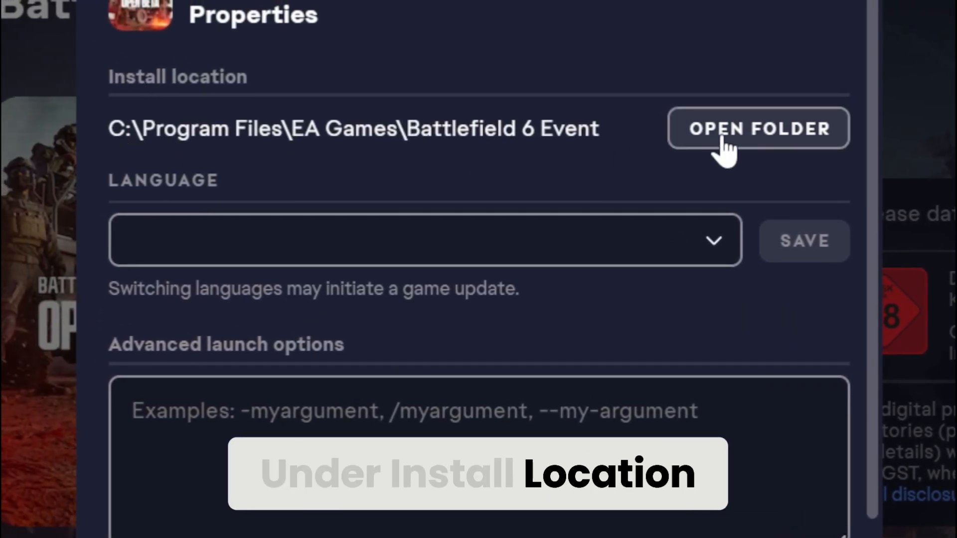
pyautogui.click(757, 128)
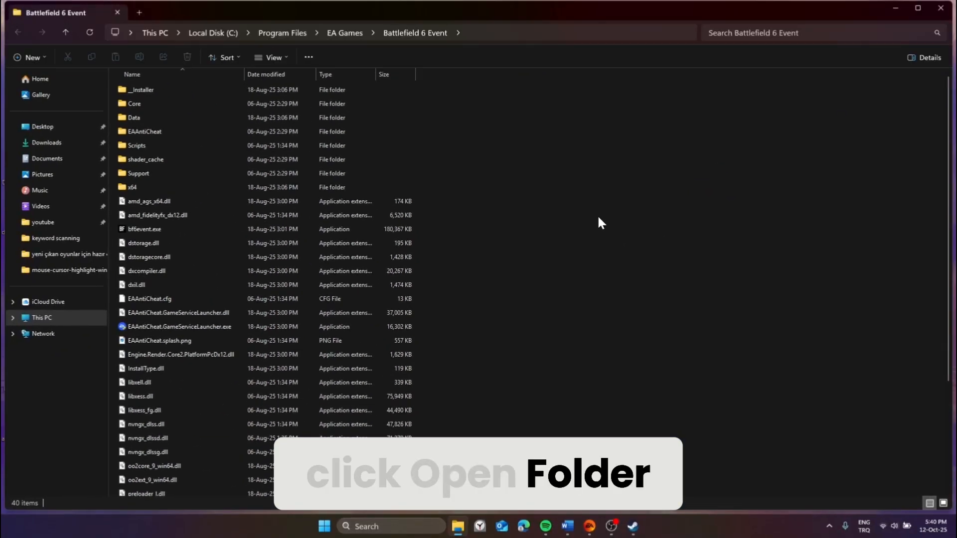
# - Check the Counter-Strike 2 entry in the Steam library, then close Steam
pyautogui.click(632, 527)
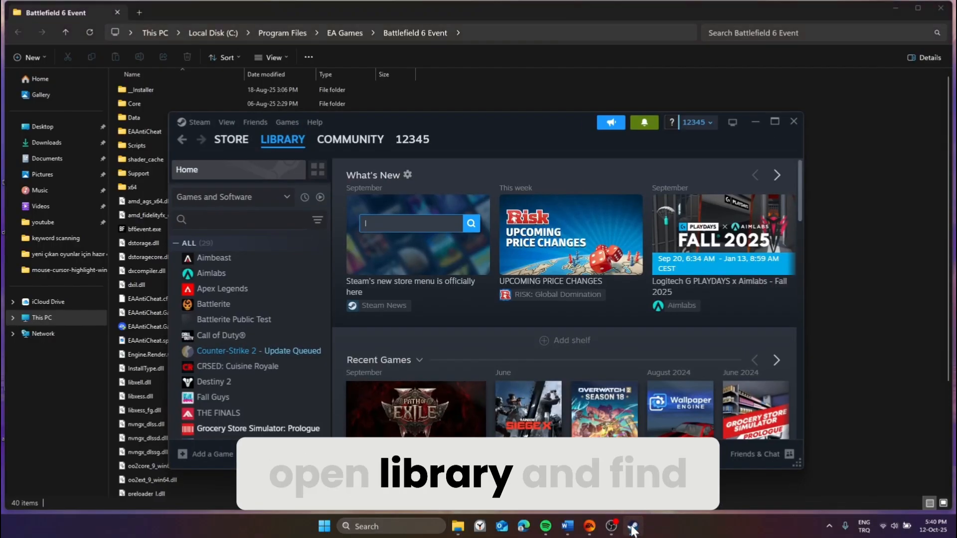
pyautogui.rightClick(260, 351)
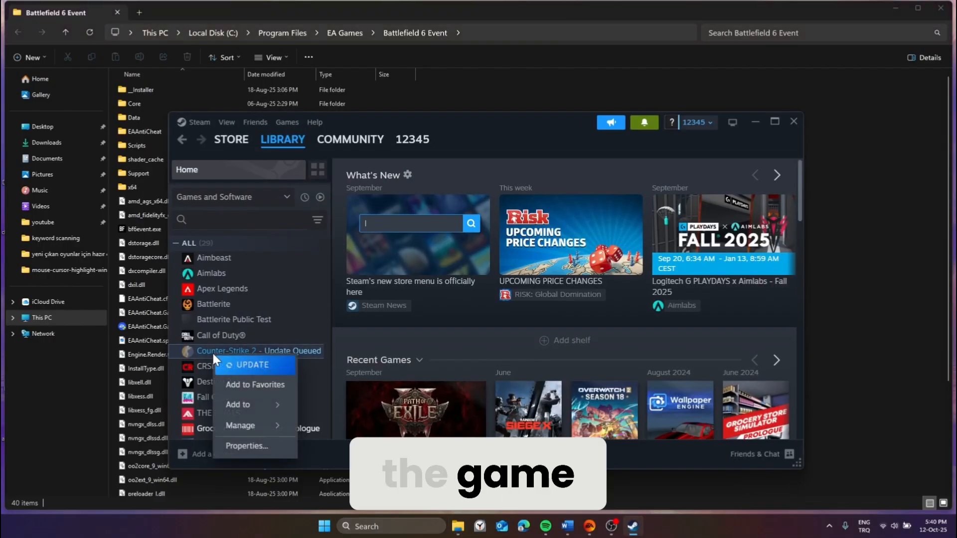
pyautogui.moveTo(241, 425)
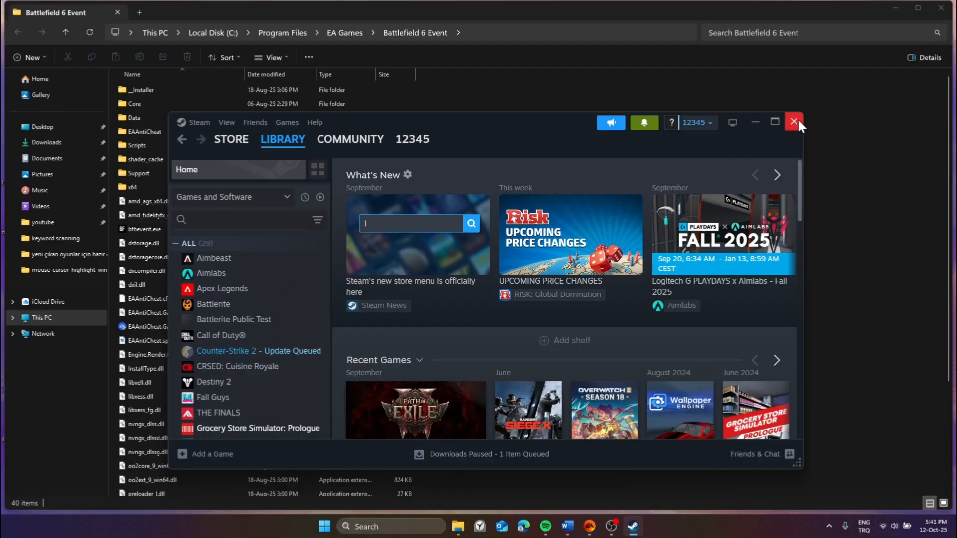
pyautogui.click(794, 122)
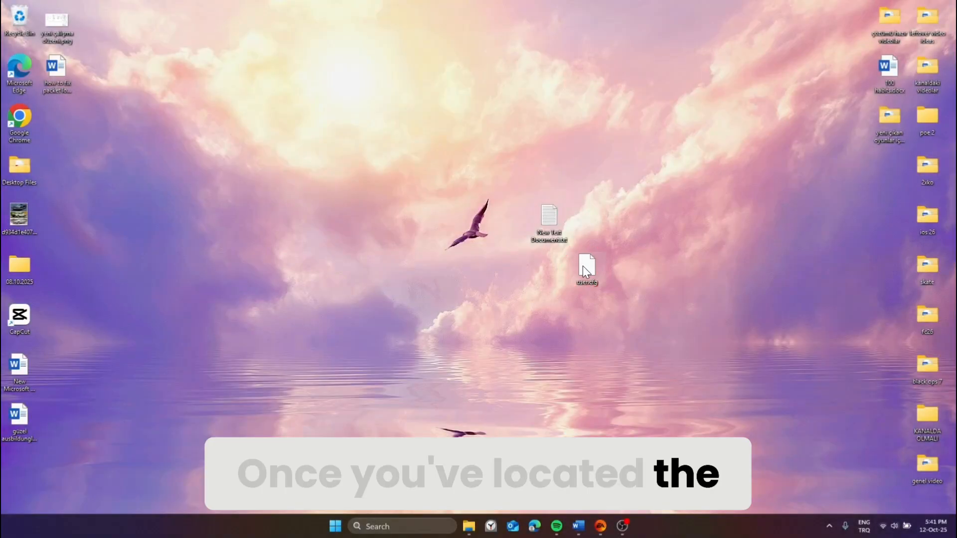
# - Cut user.cfg from the desktop so it can be moved
pyautogui.rightClick(587, 268)
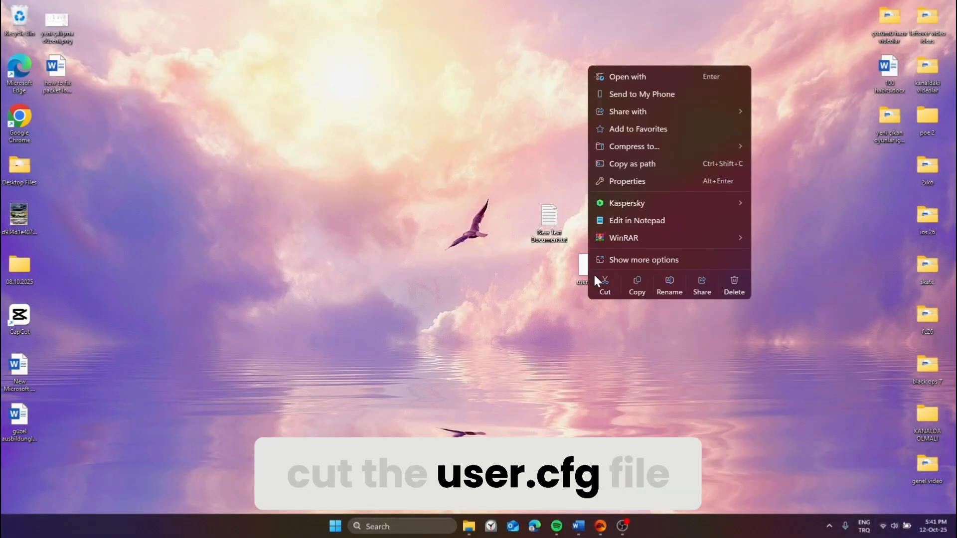
pyautogui.click(604, 285)
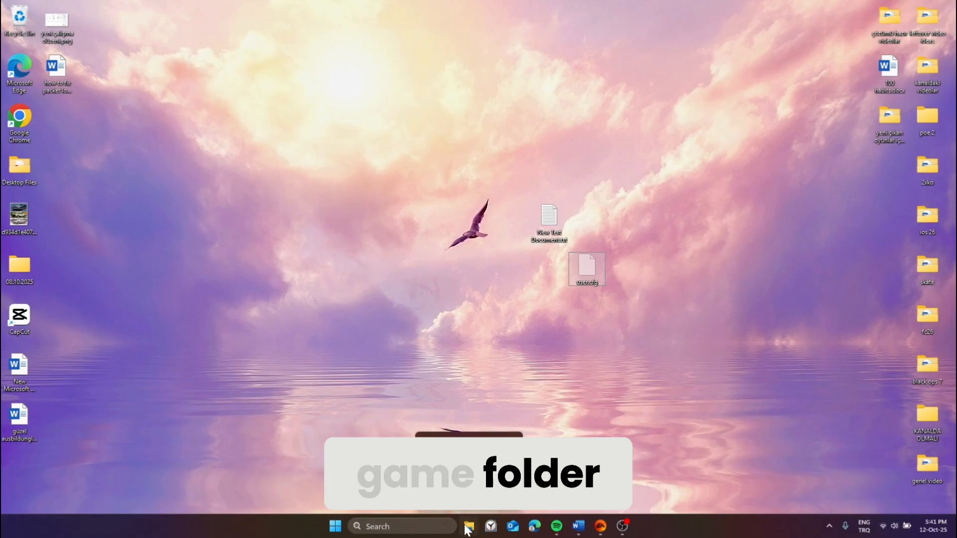
# - Paste user.cfg into the Battlefield 6 Event install folder, continuing past the Access Denied prompt
pyautogui.click(469, 526)
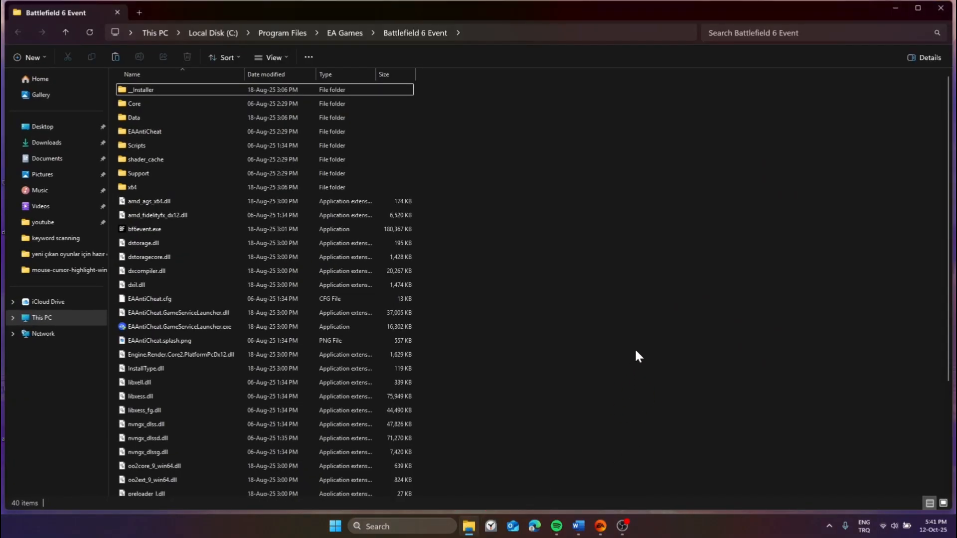
pyautogui.rightClick(638, 357)
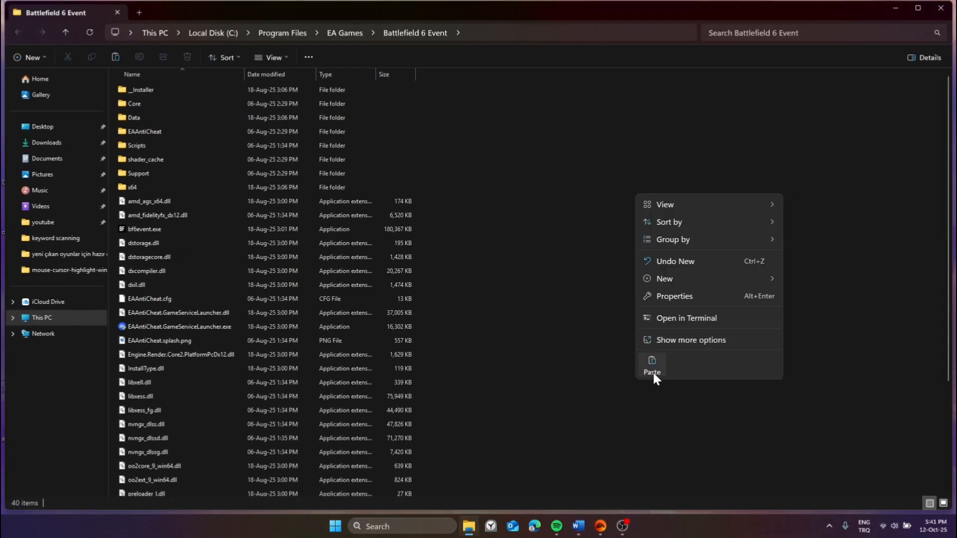
pyautogui.click(652, 372)
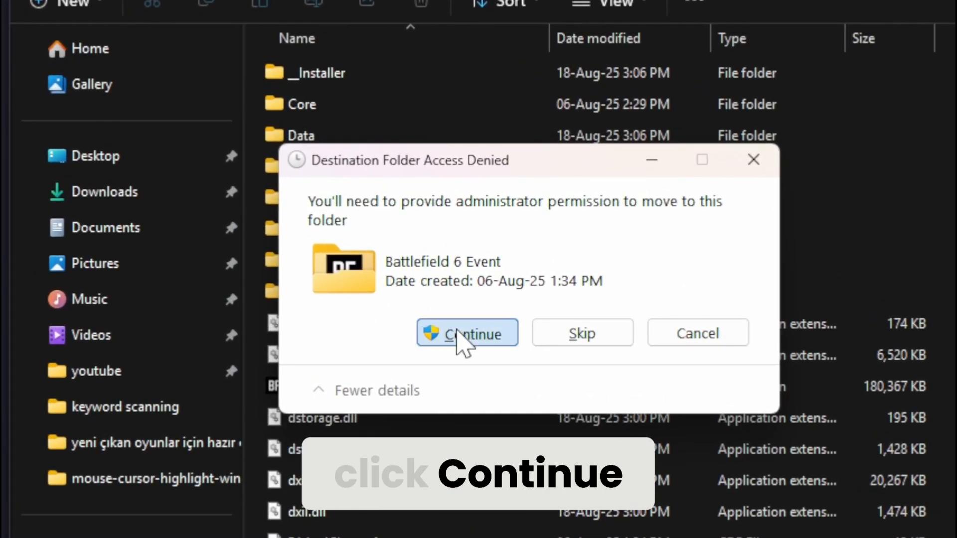
pyautogui.click(467, 333)
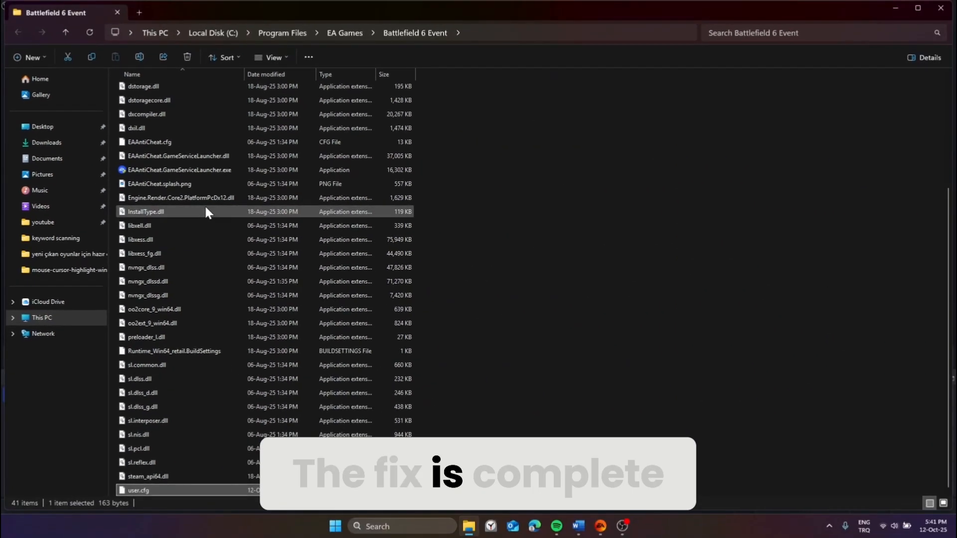